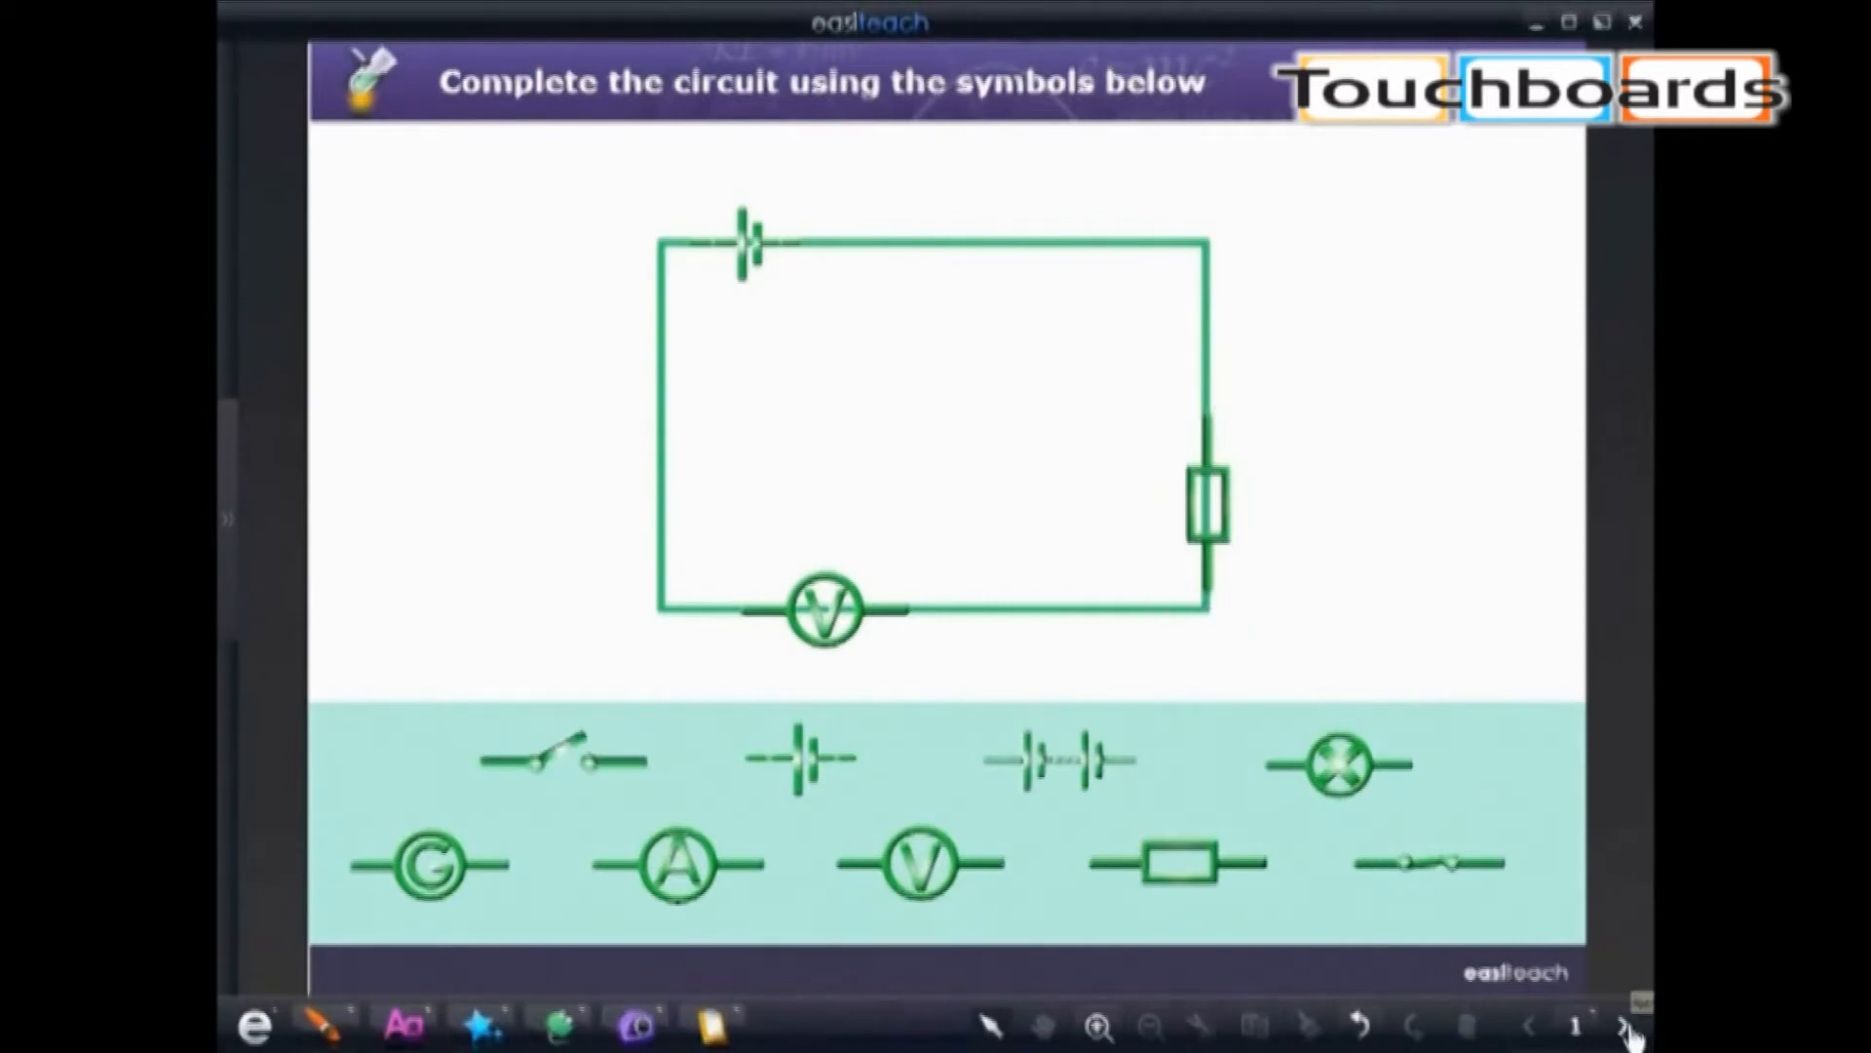
# Advance to the Chemical elements page and filter the Tools panel to the Science topic
pyautogui.click(1624, 1024)
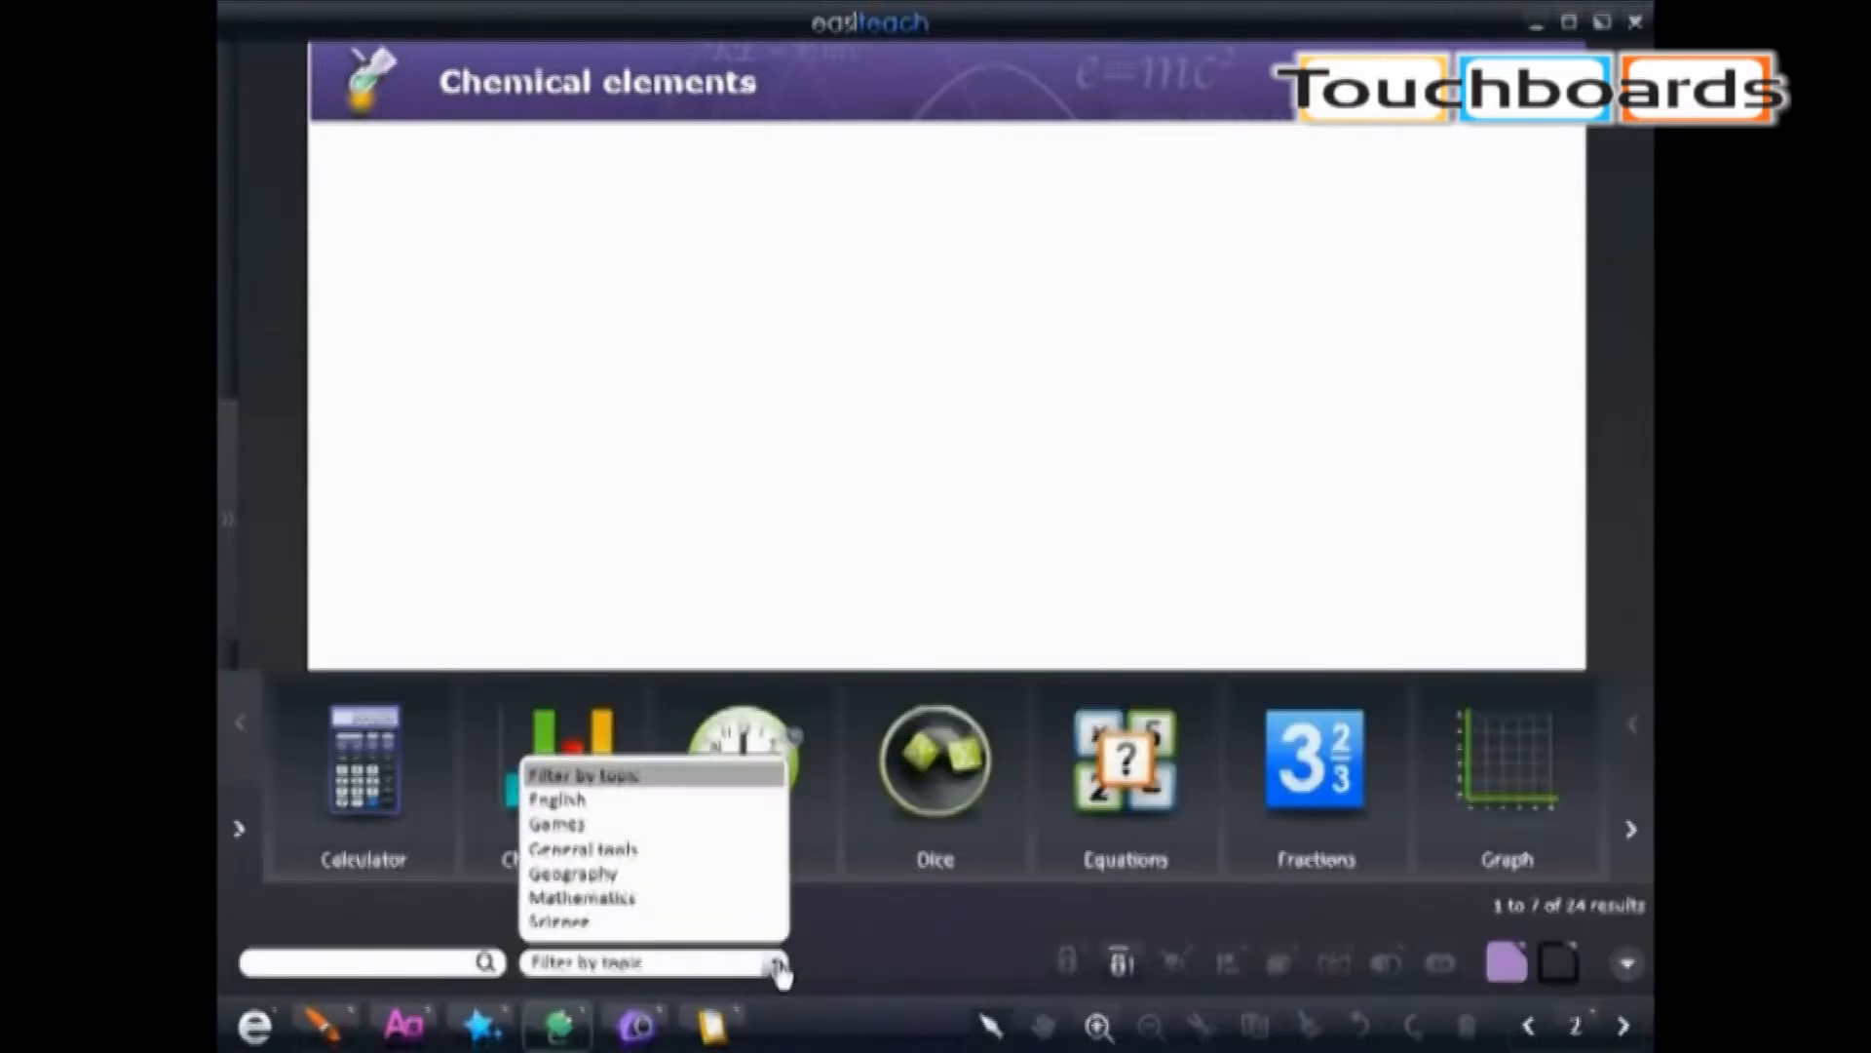
pyautogui.click(559, 920)
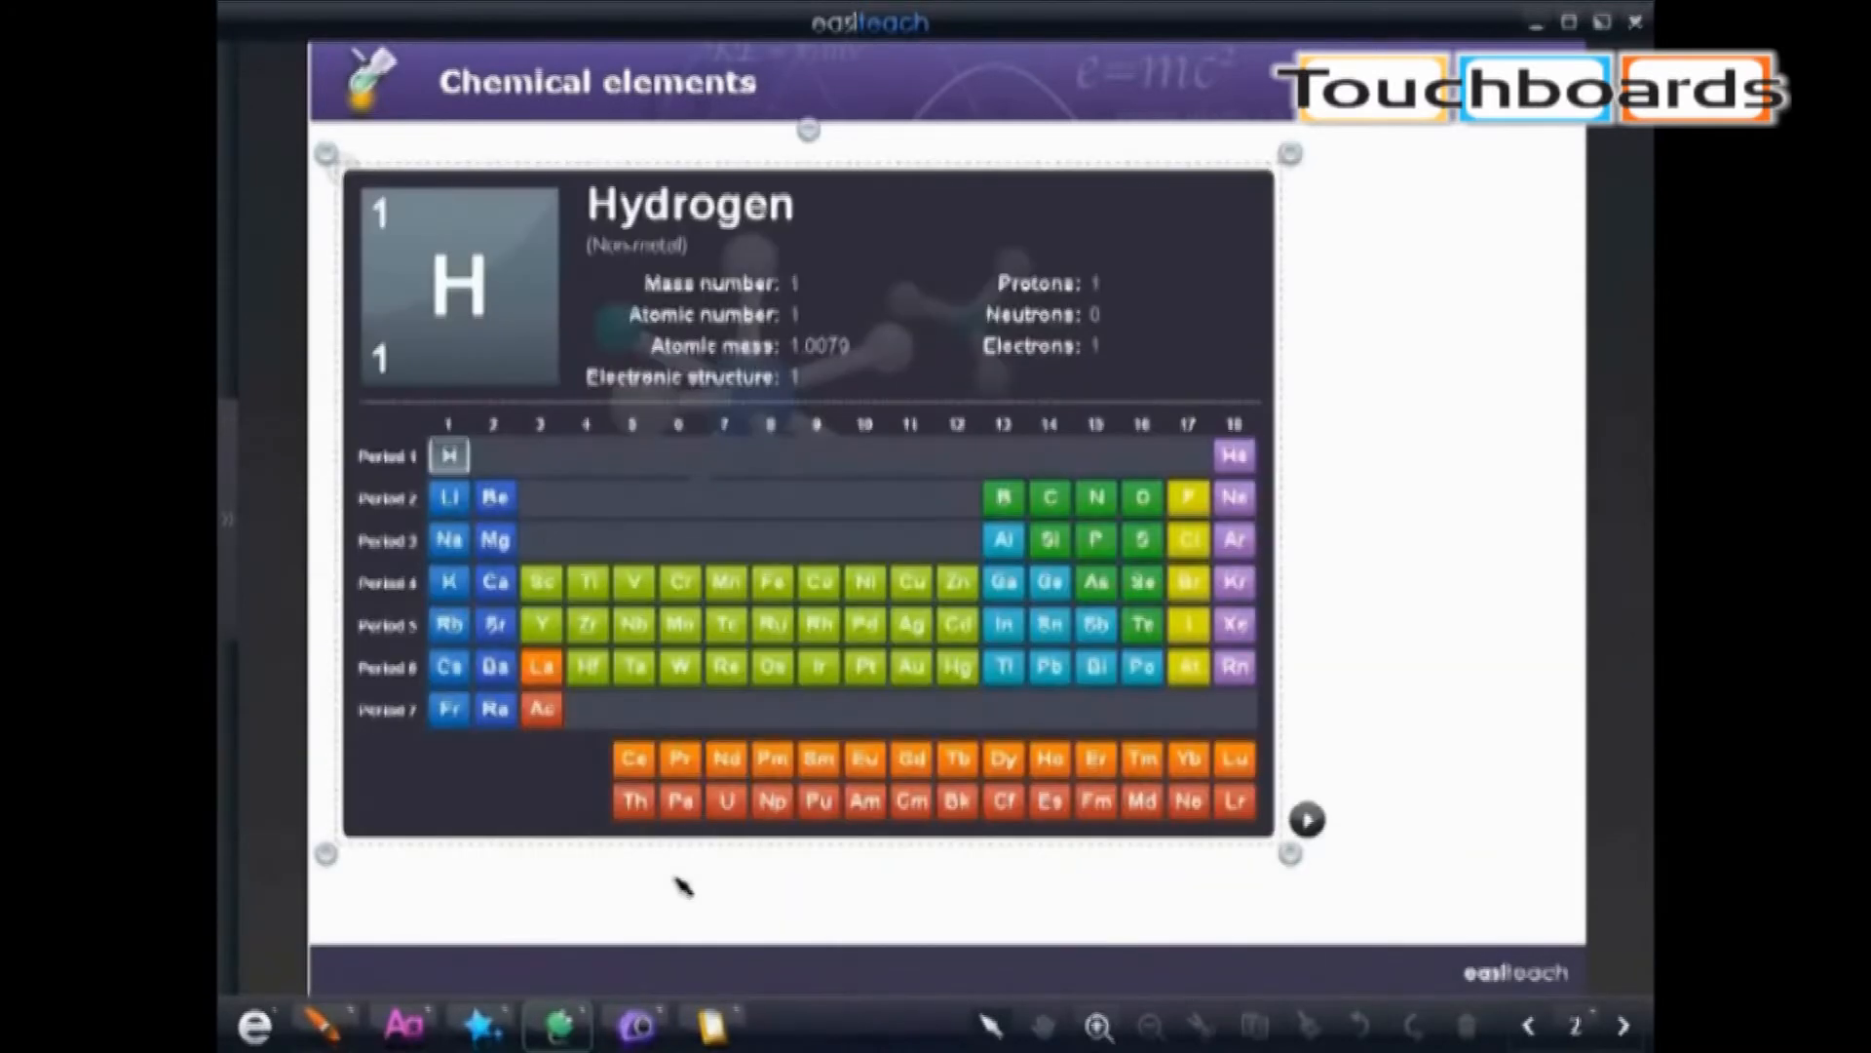
# View details for Protactinium, Thallium and Hydrogen, then advance to the Science quiz page
pyautogui.click(681, 799)
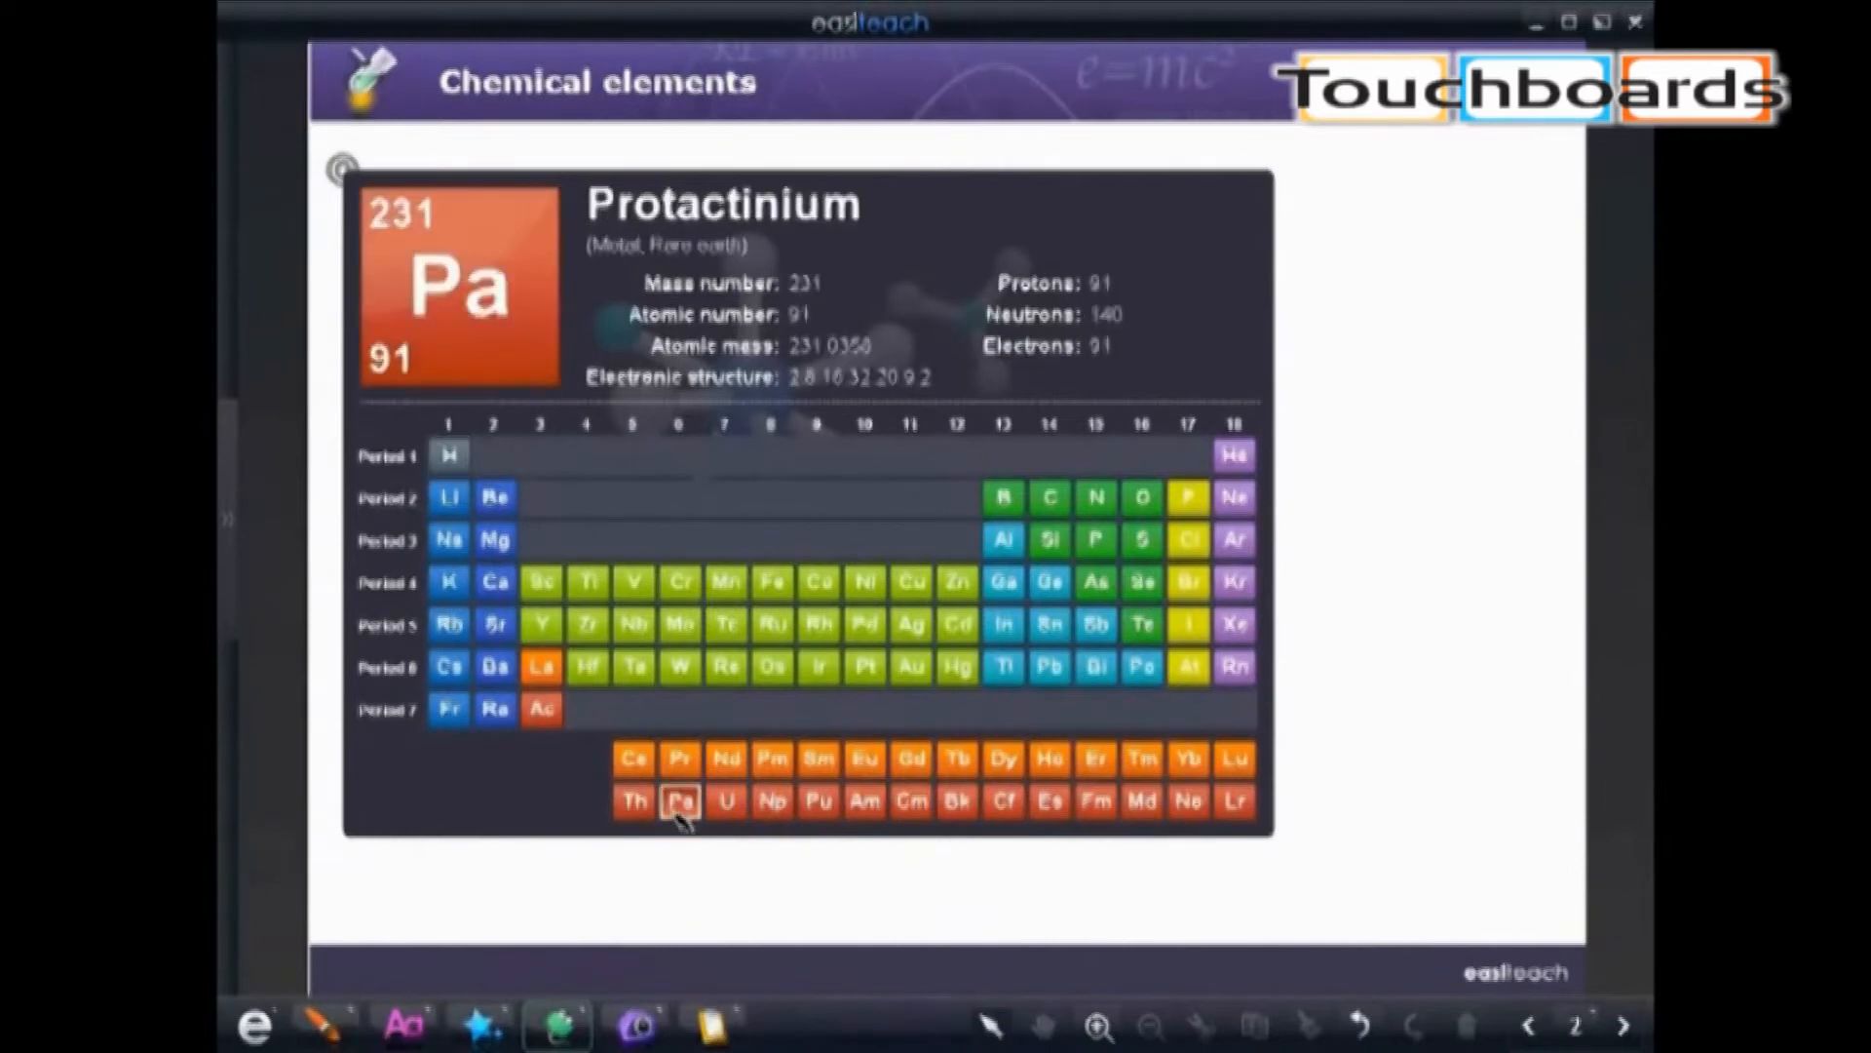
pyautogui.click(1001, 666)
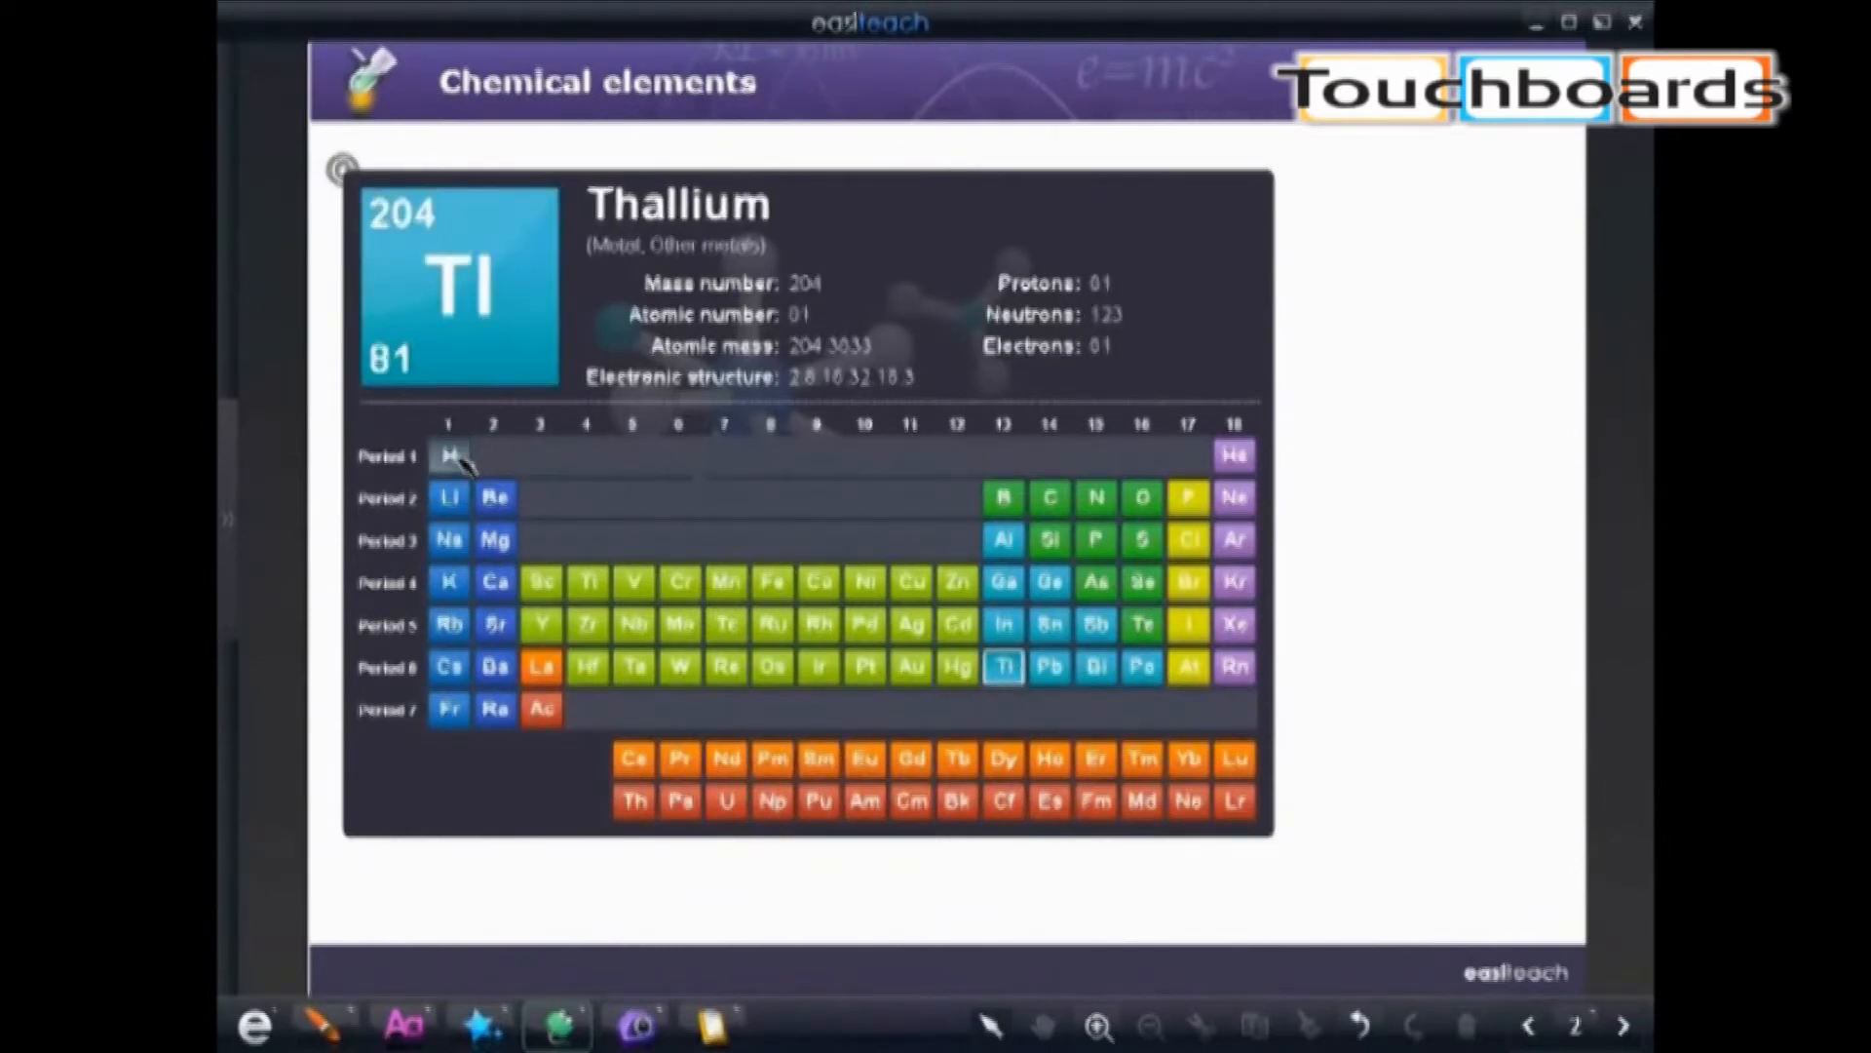
pyautogui.click(448, 454)
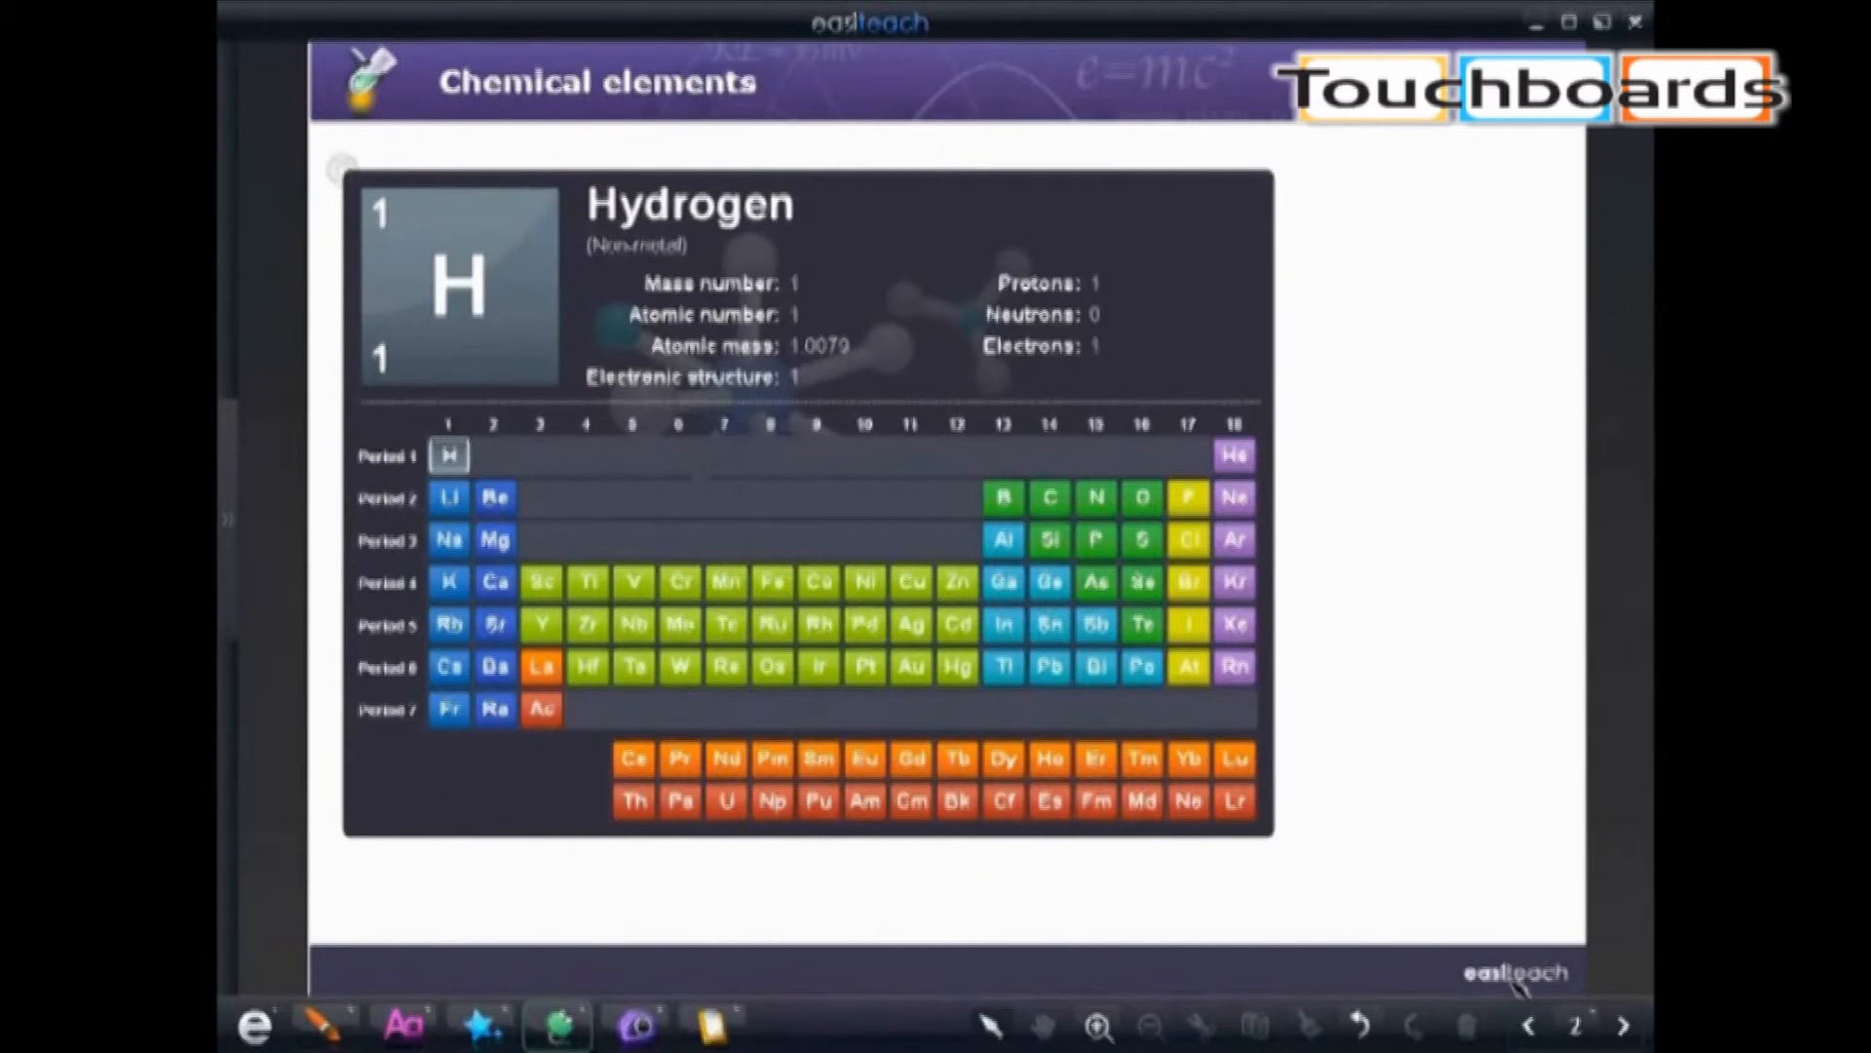
pyautogui.click(1623, 1023)
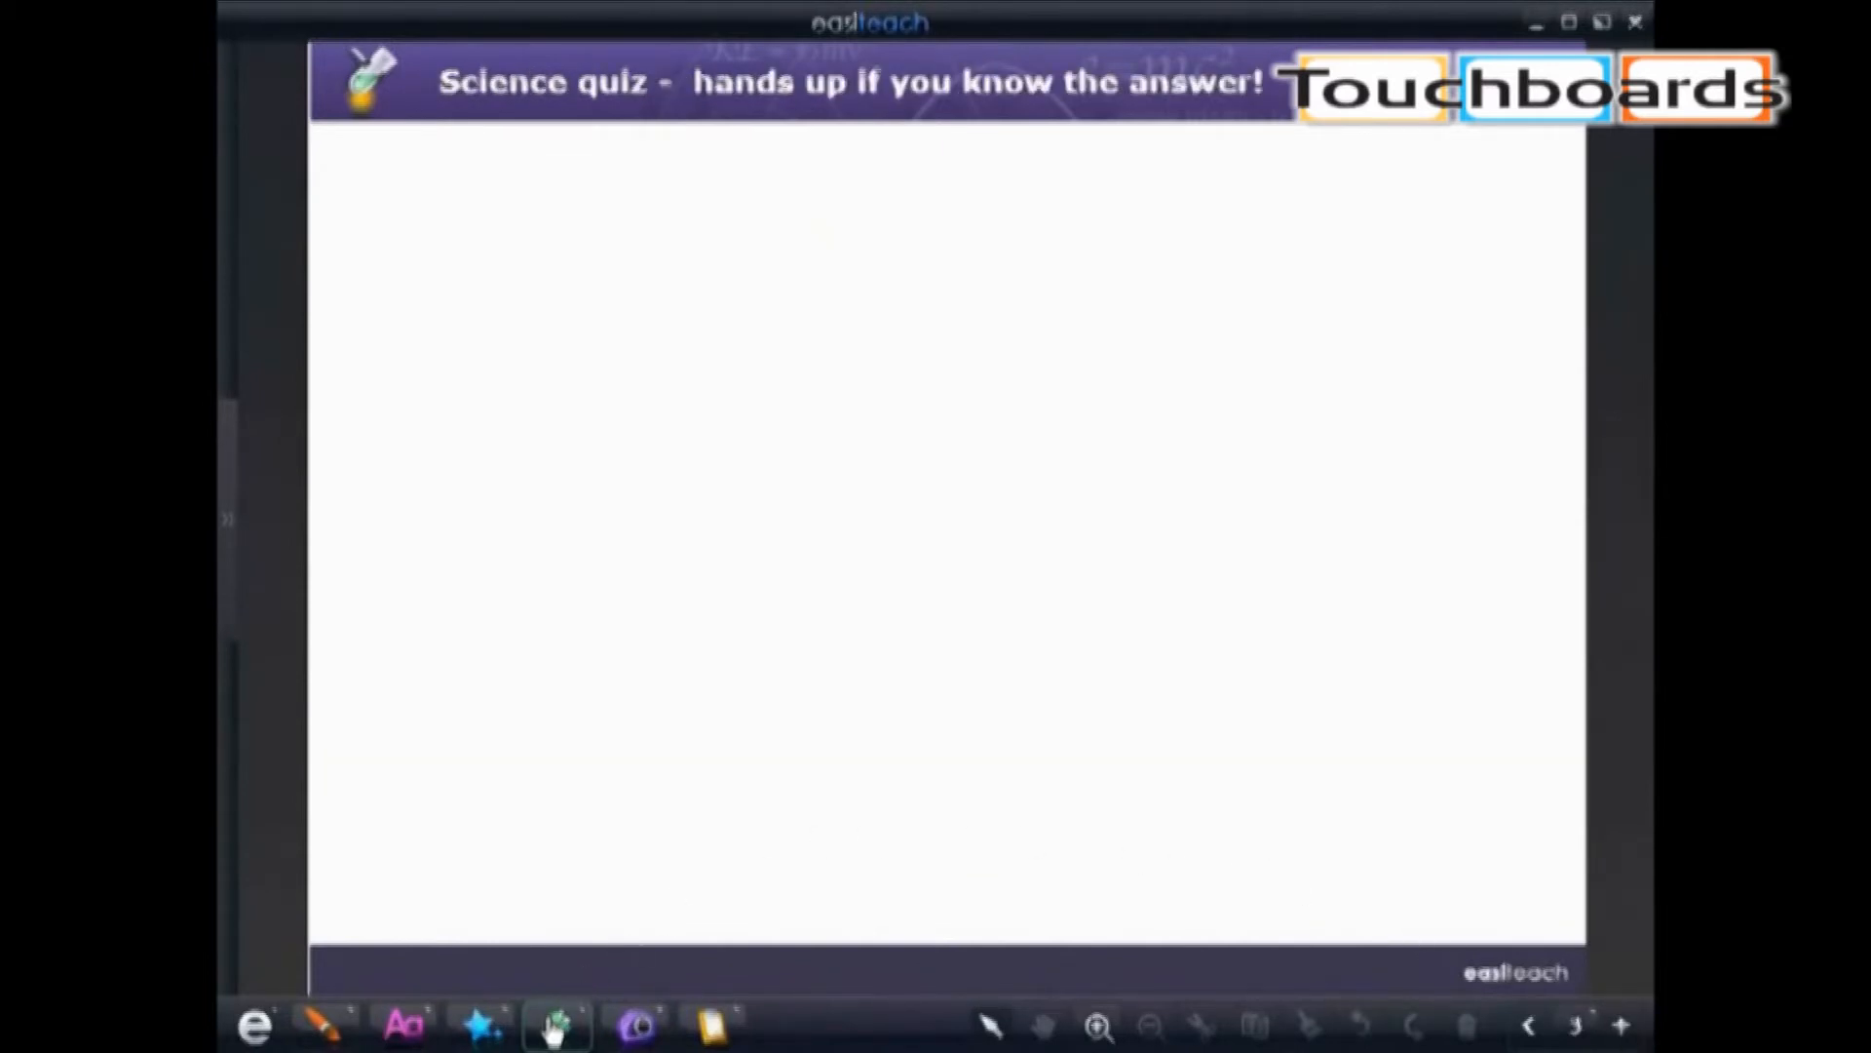
# Add a Forces question spinner, spin it twice for new questions, and advance to the next page
pyautogui.click(556, 1024)
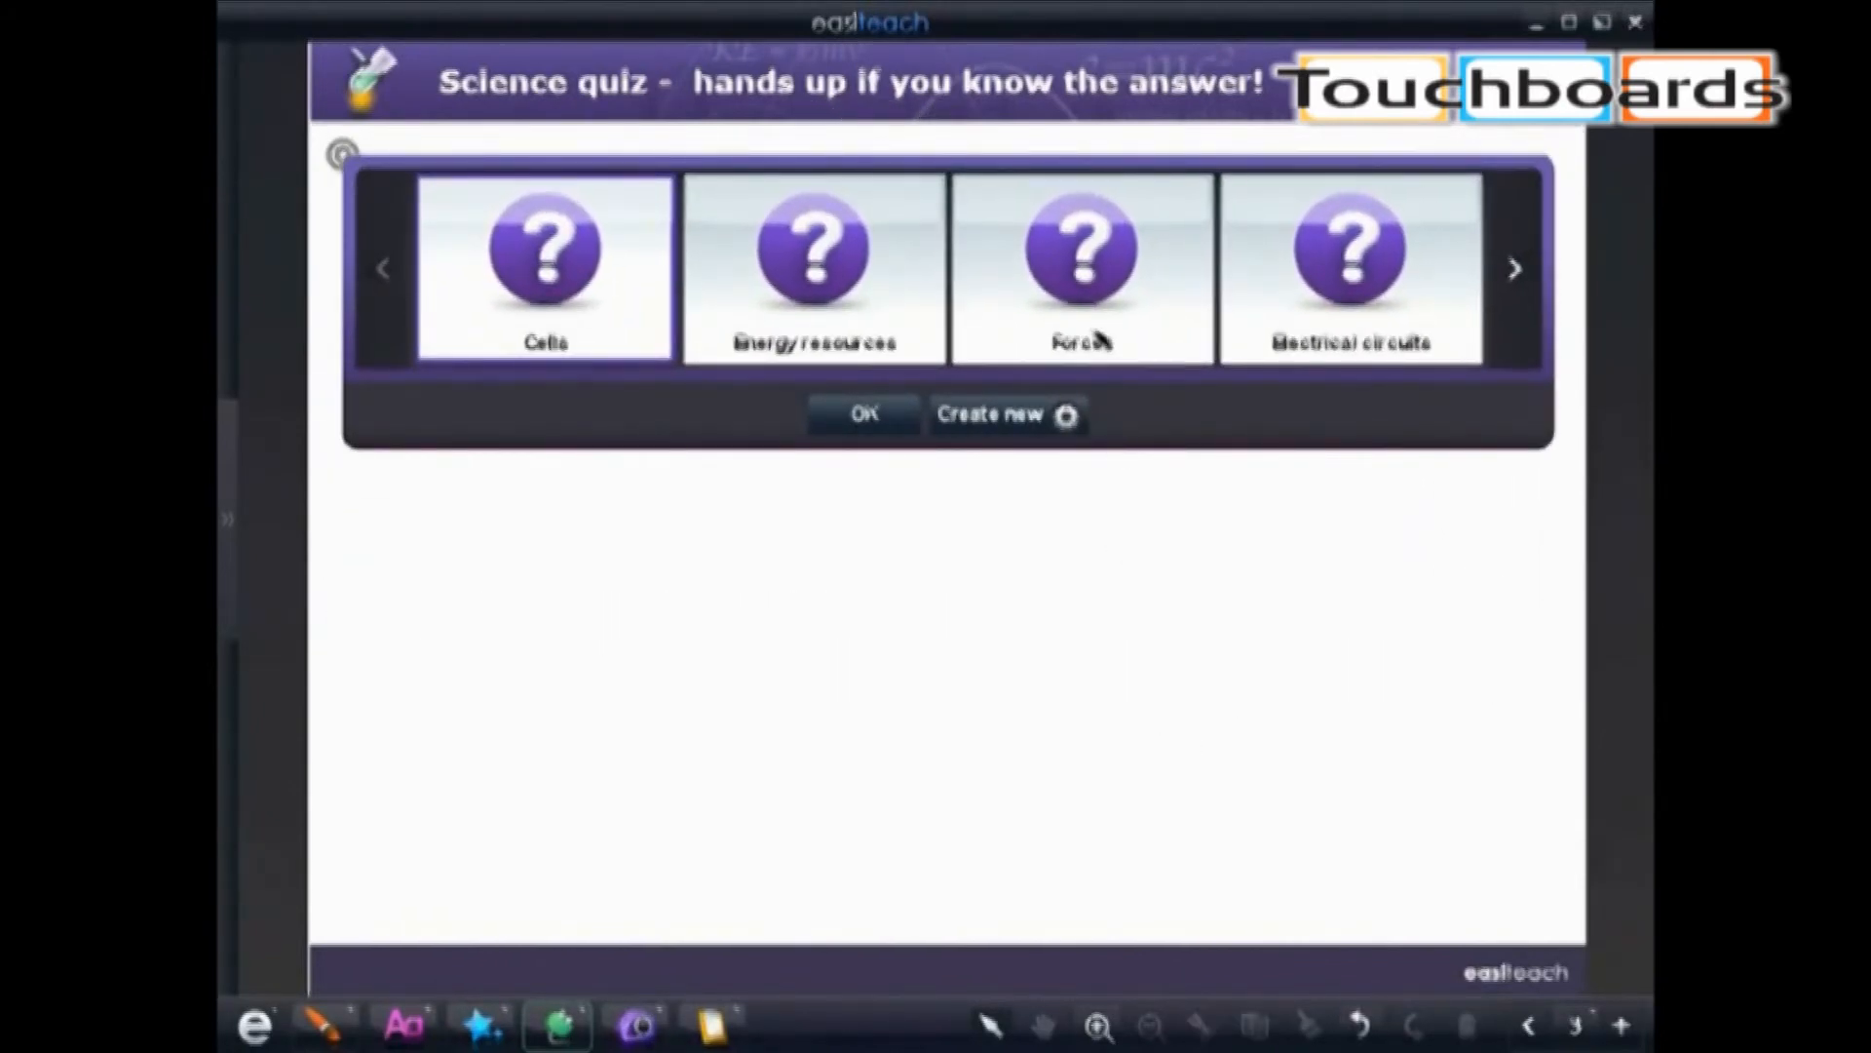
pyautogui.click(863, 413)
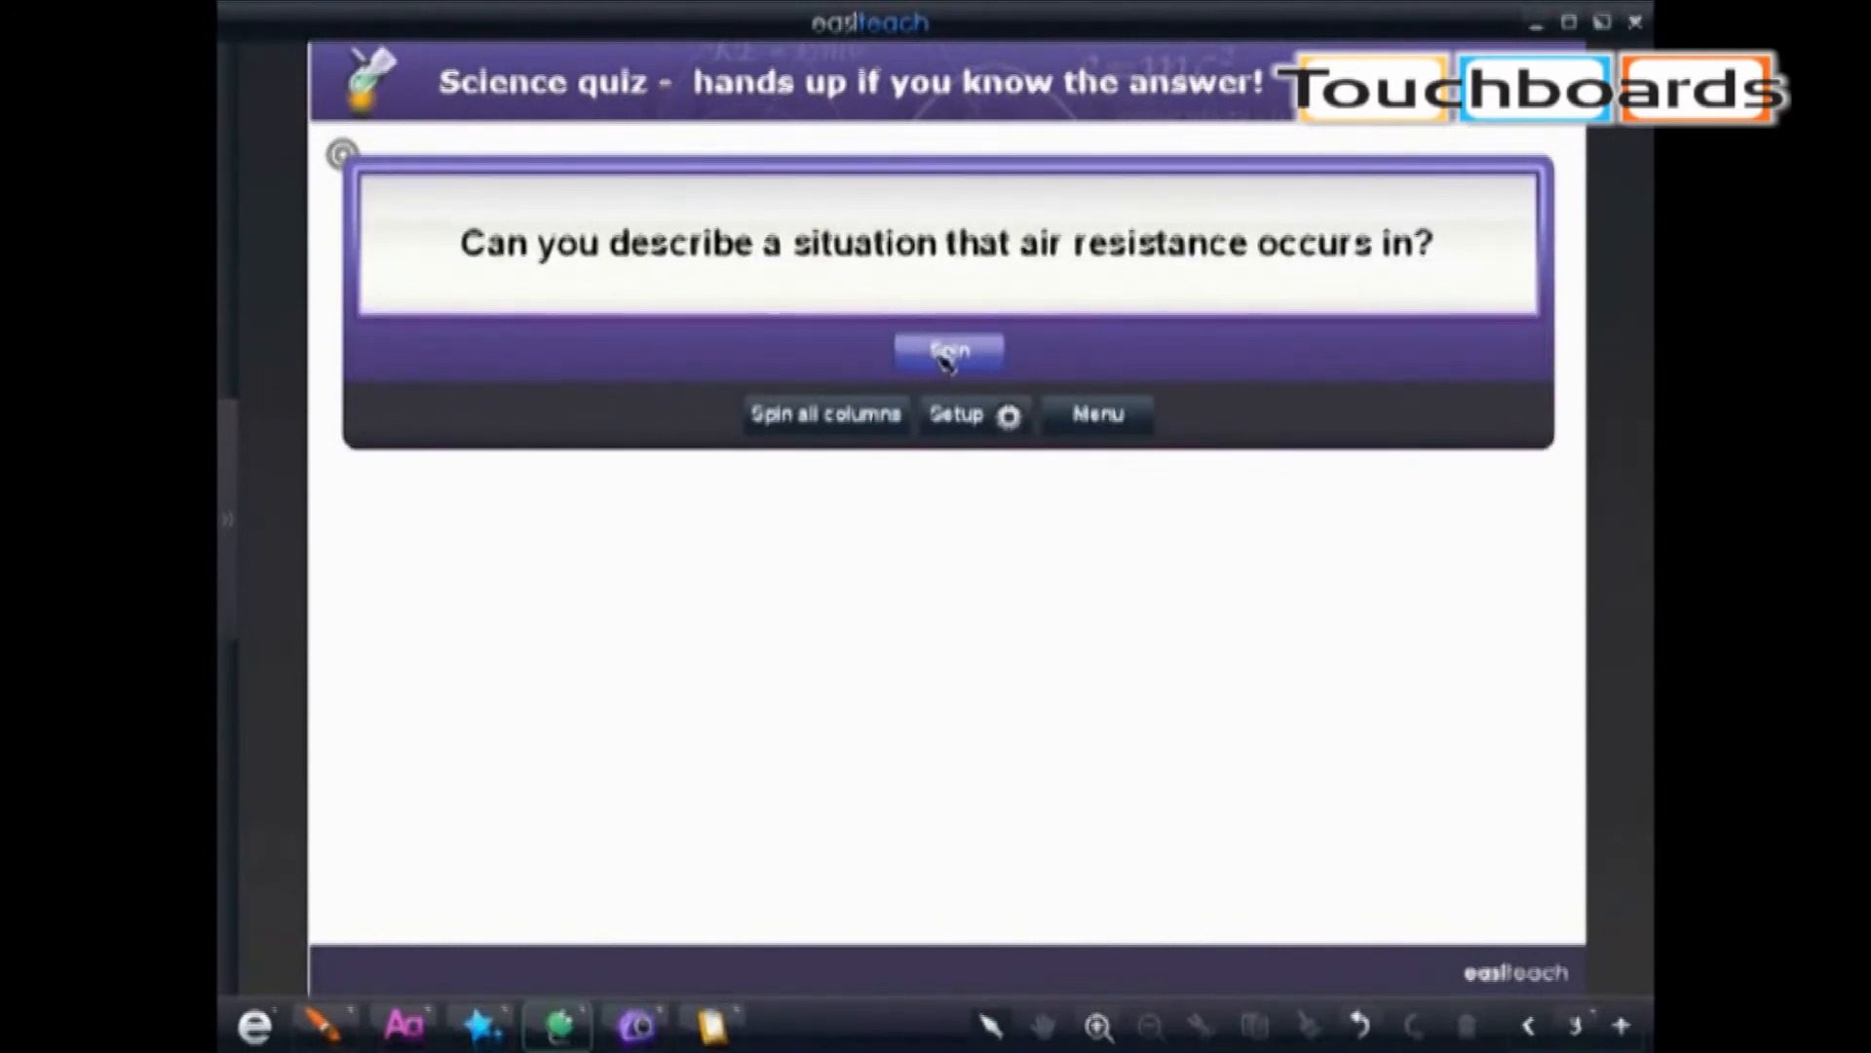
pyautogui.click(947, 349)
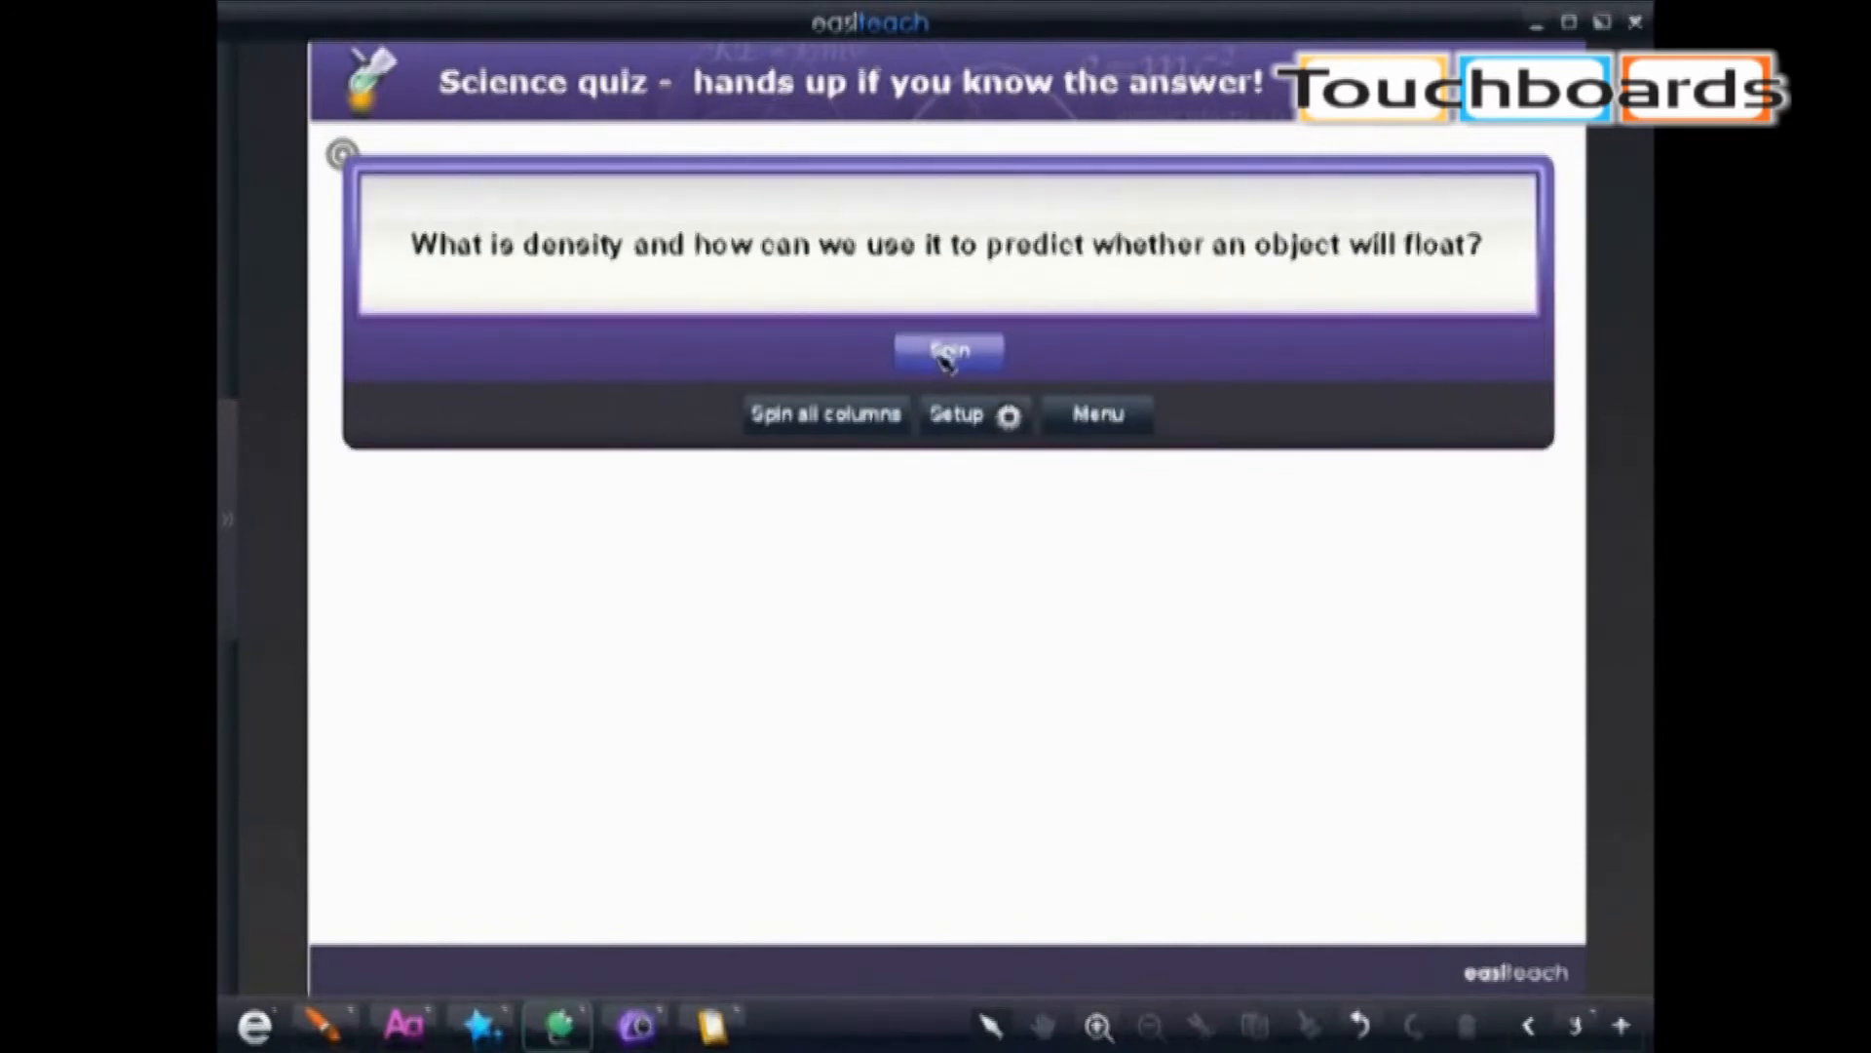
pyautogui.click(949, 351)
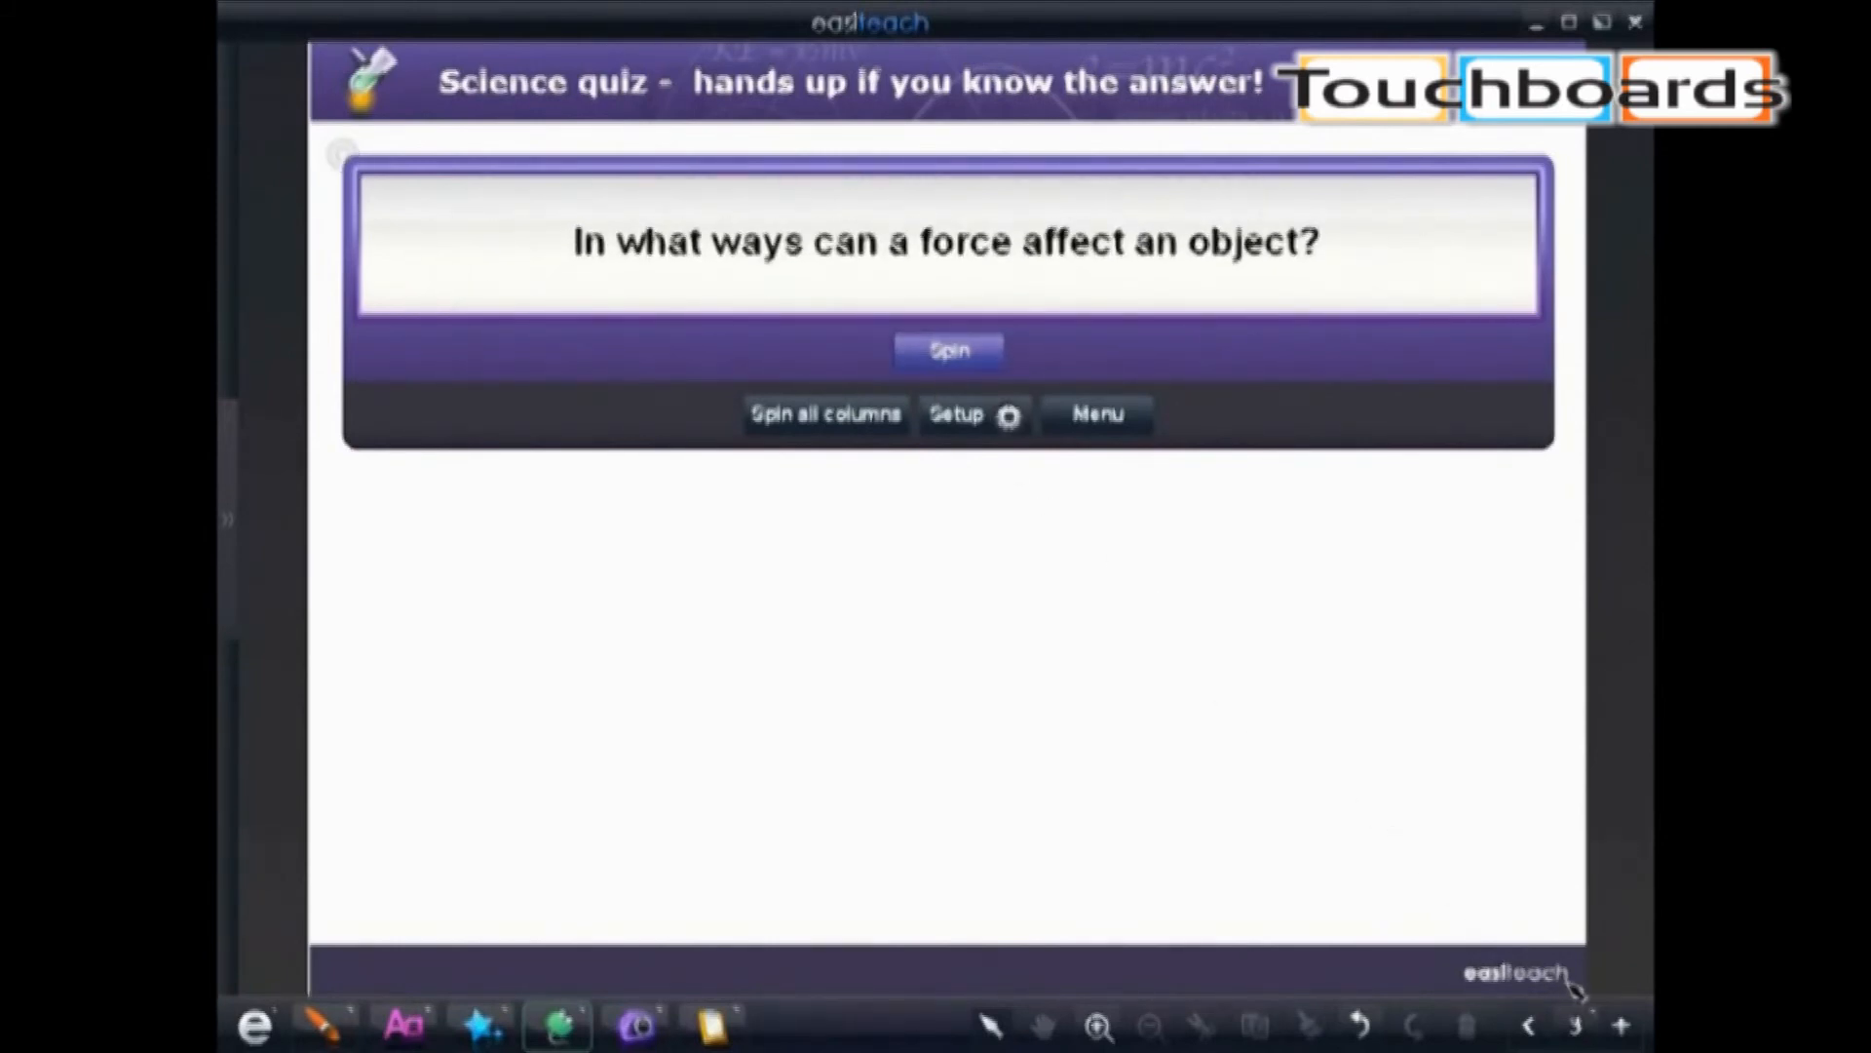
pyautogui.click(1624, 1024)
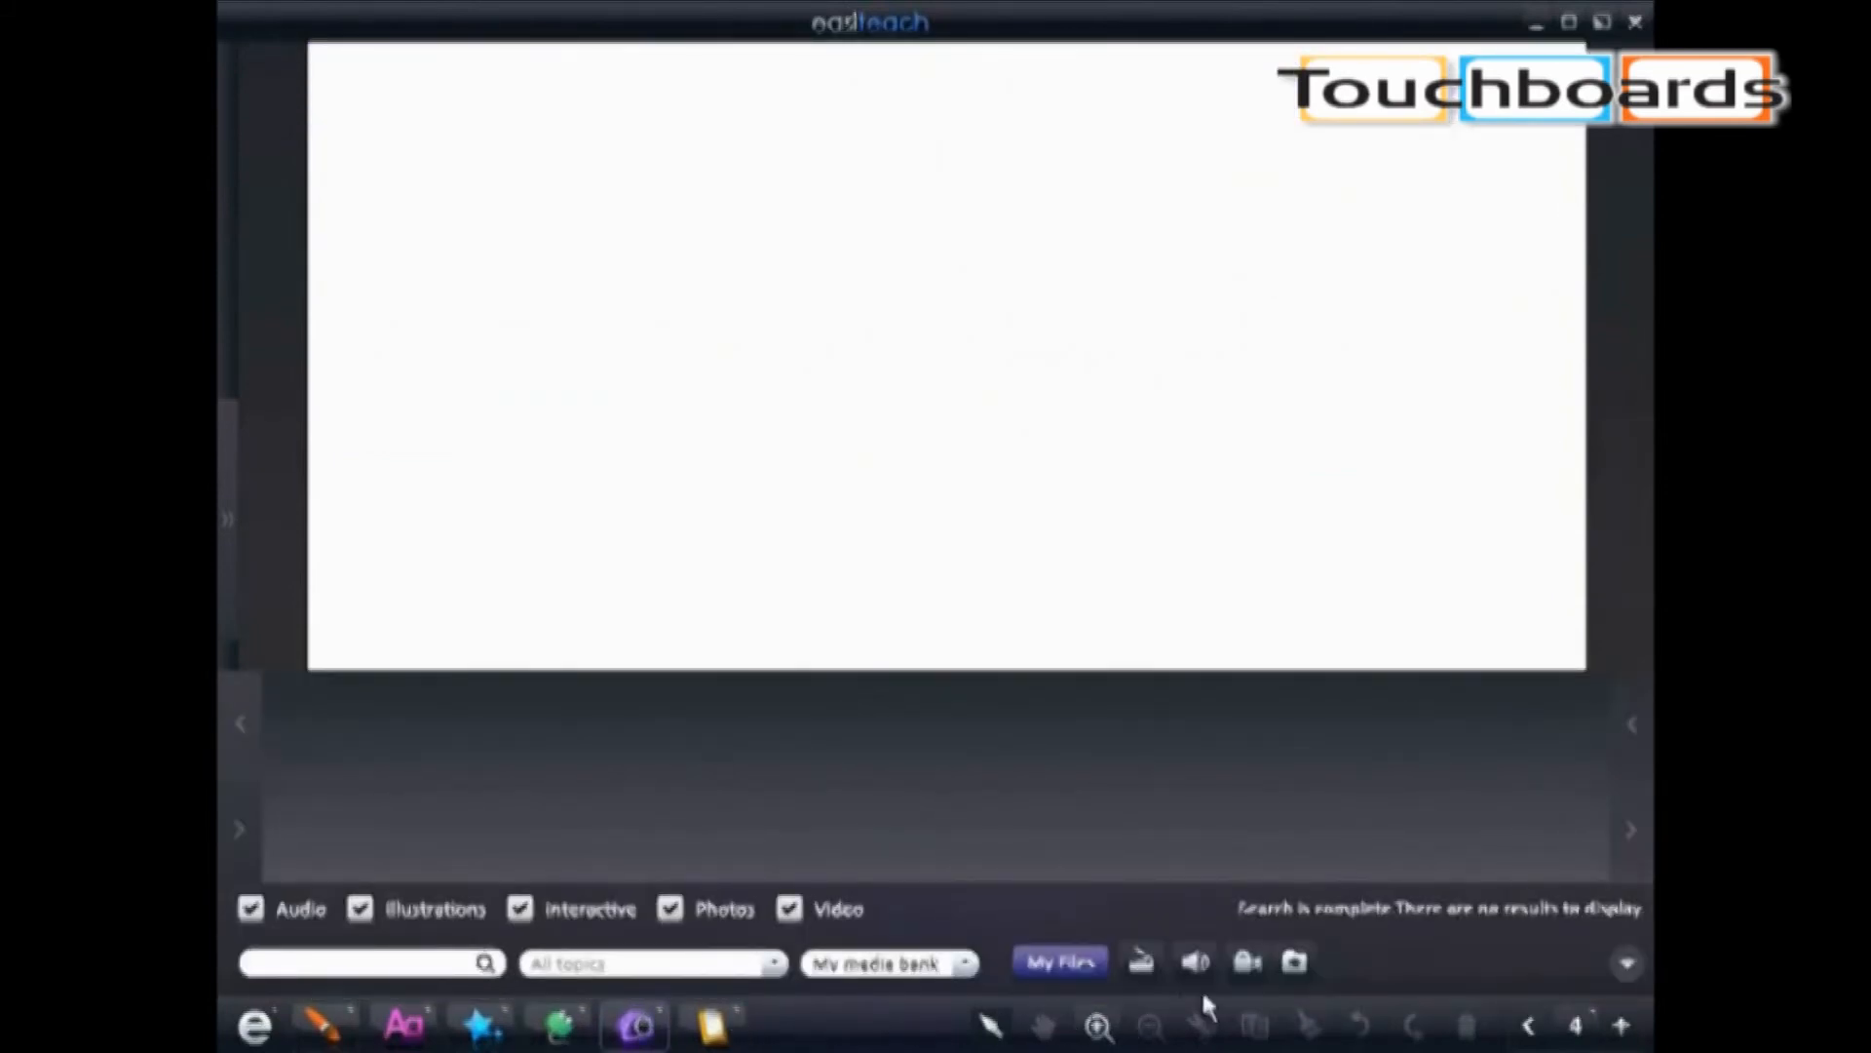
# Import the leaves image file into My media bank and confirm the import message
pyautogui.click(1294, 961)
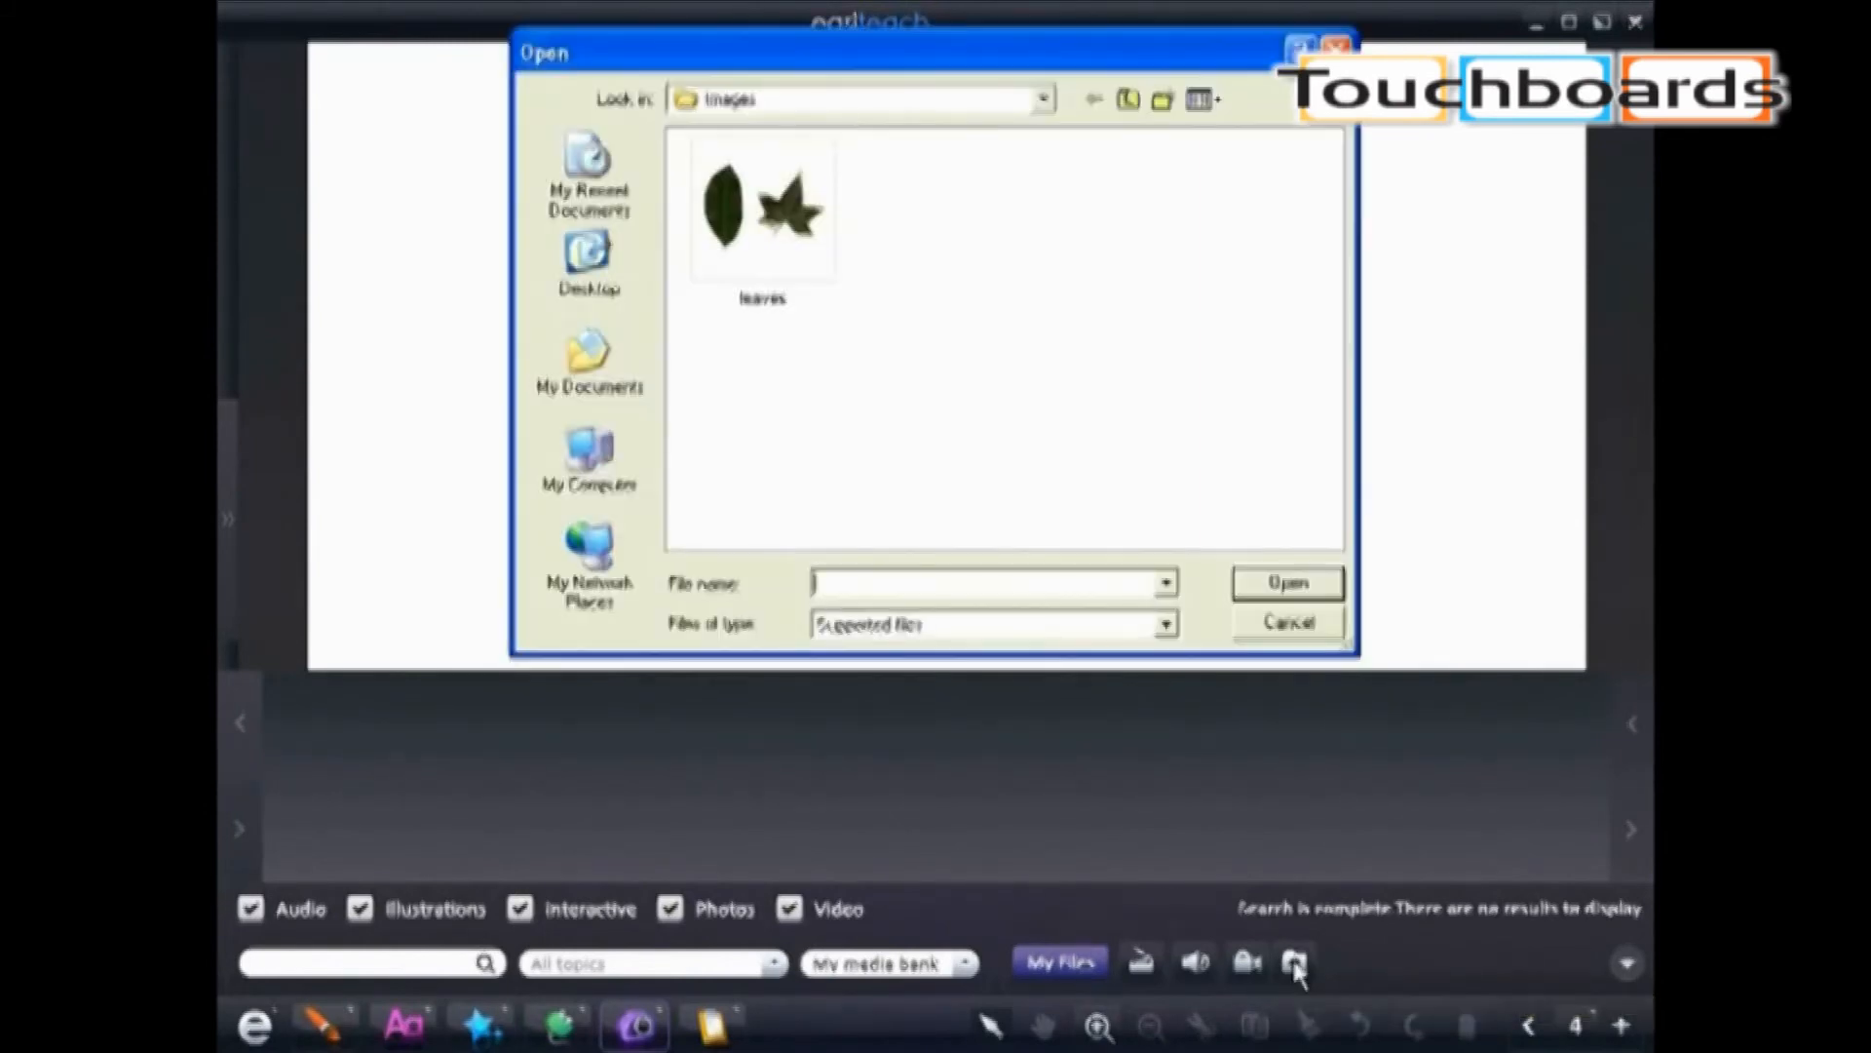
pyautogui.click(762, 208)
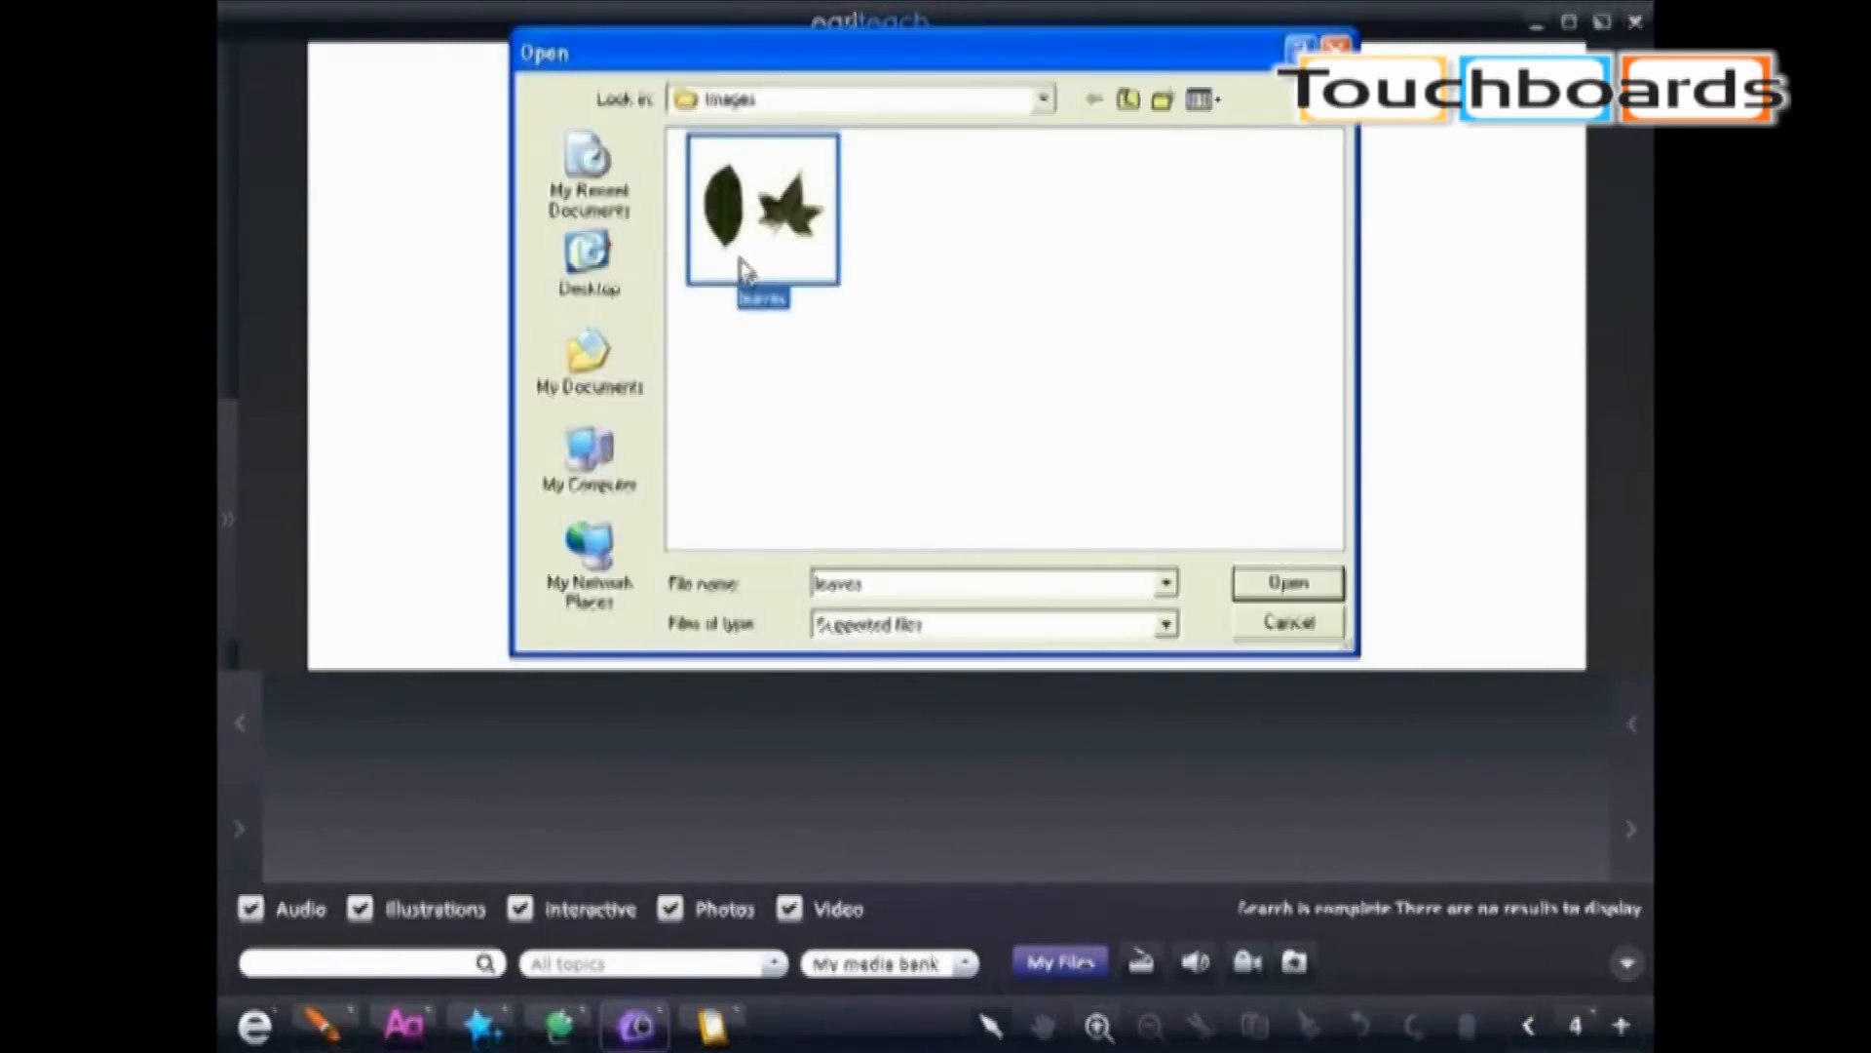
pyautogui.click(1286, 583)
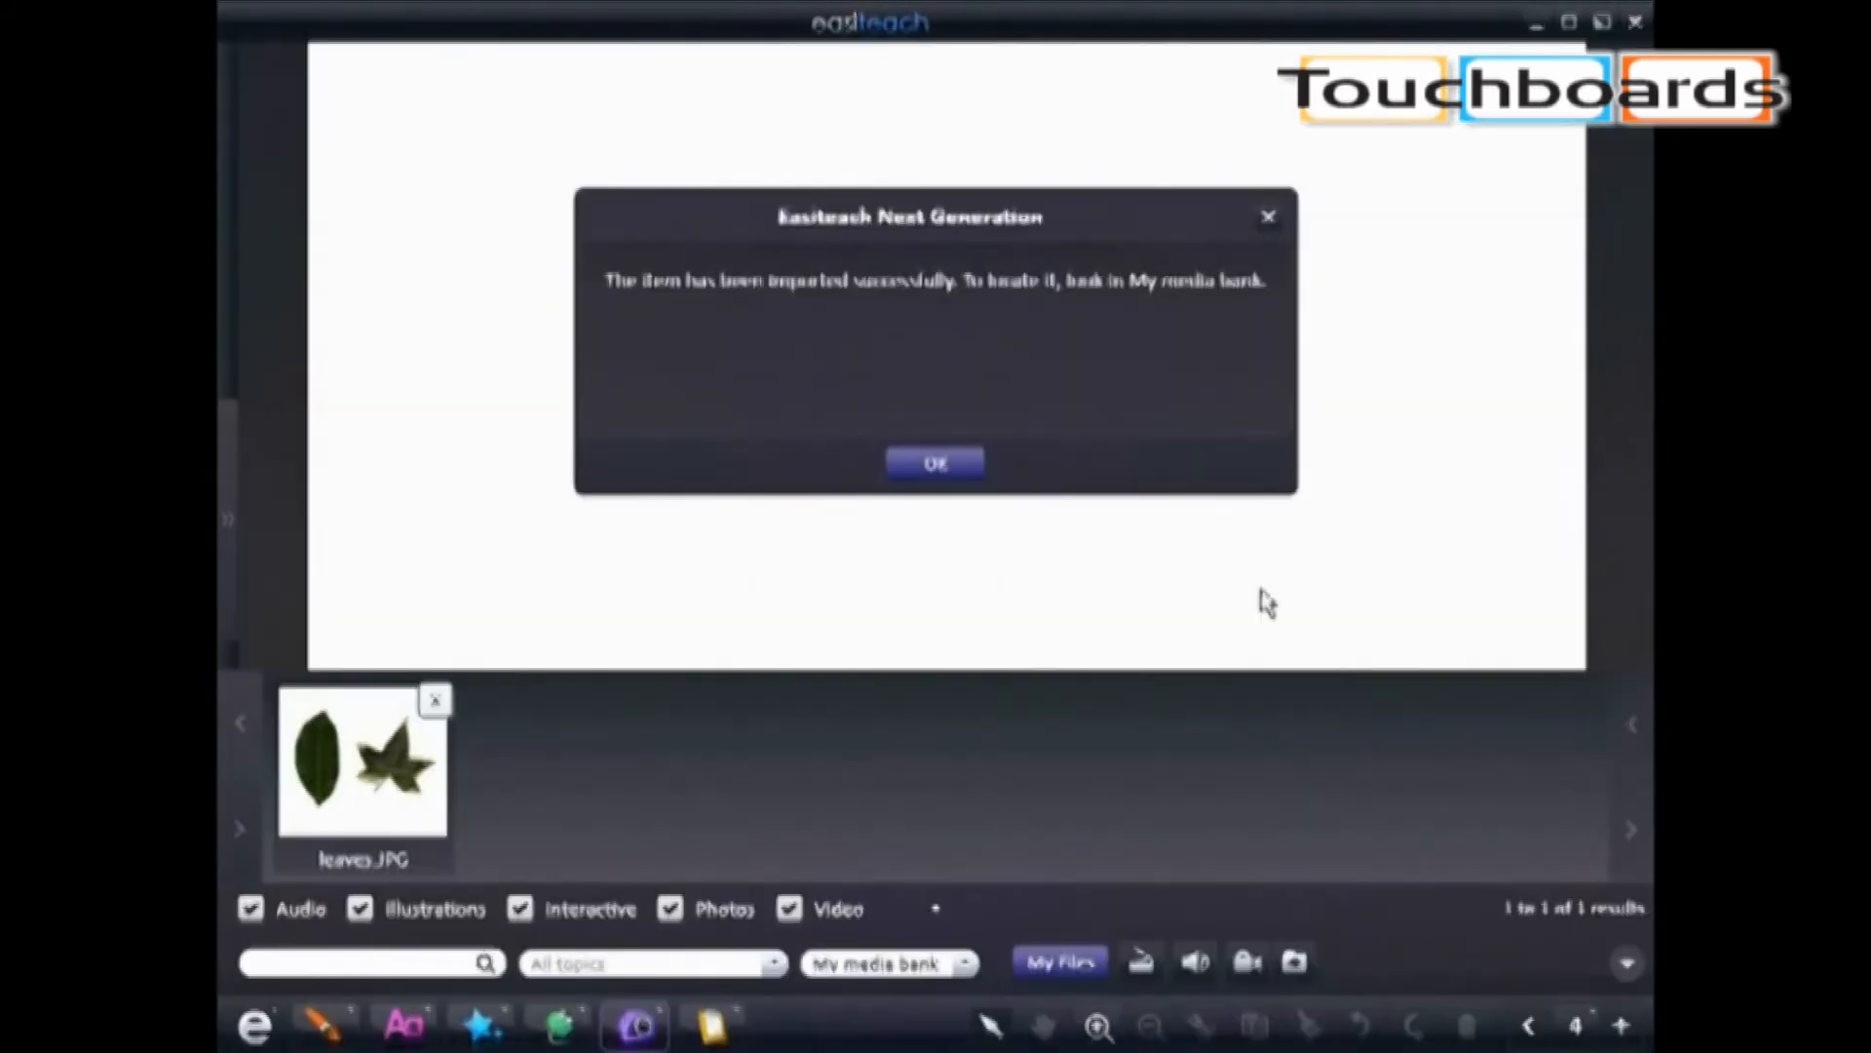
pyautogui.click(936, 464)
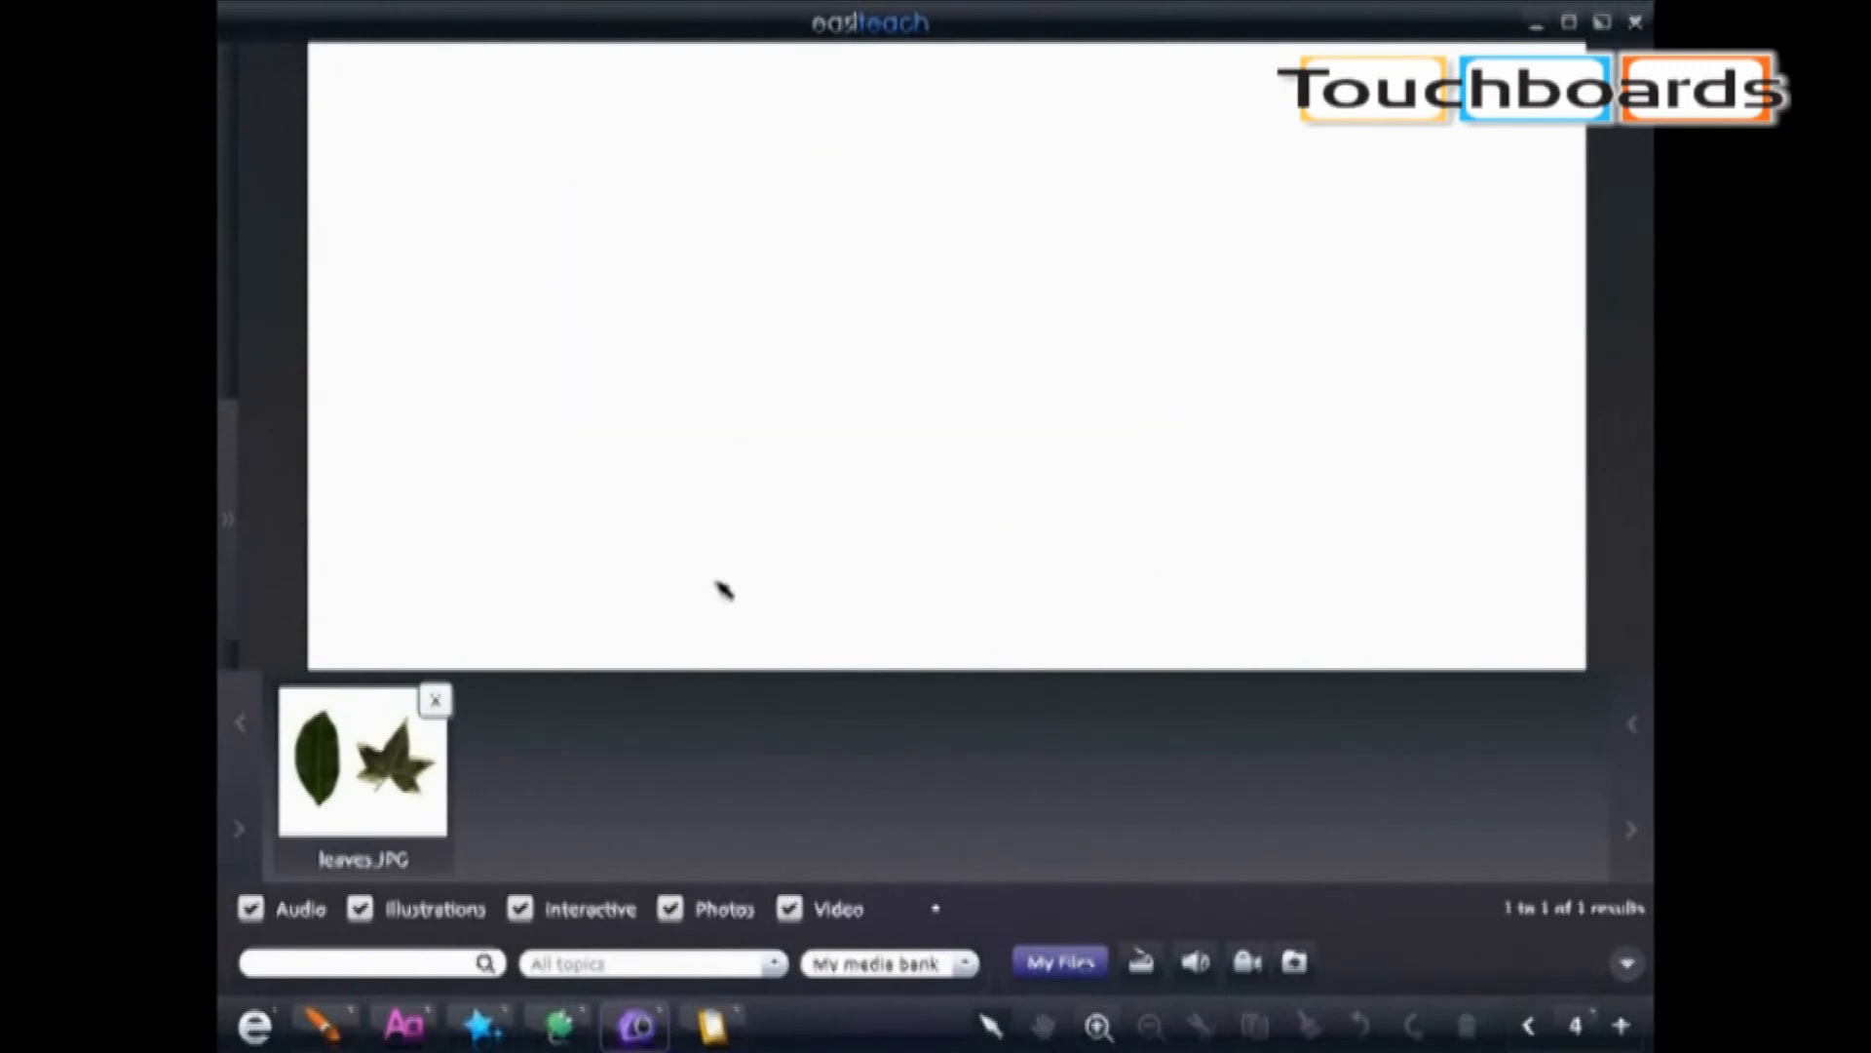